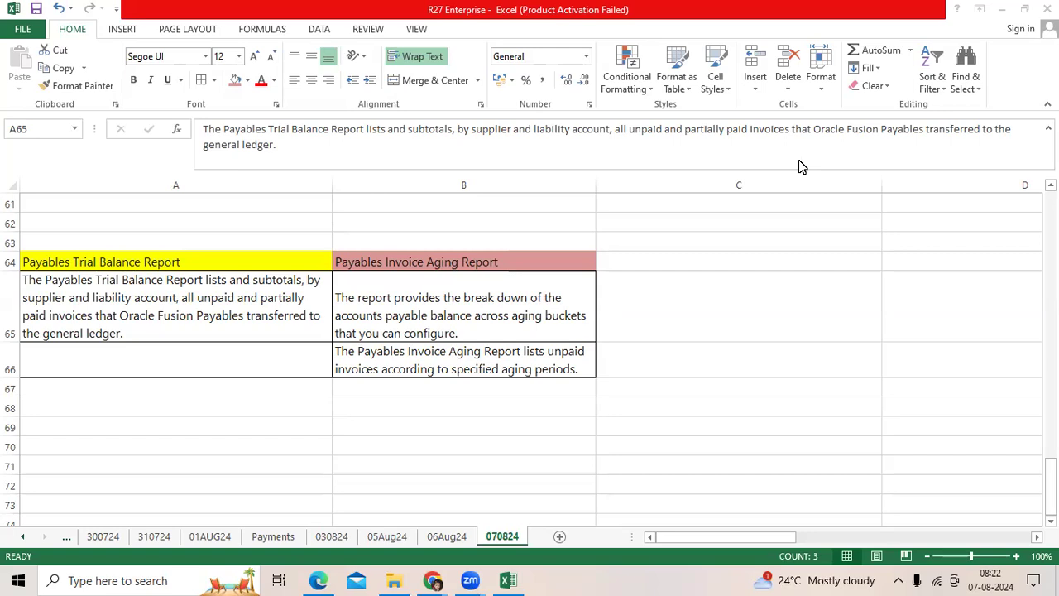
{"action": "mouse_move", "coordinate": [186, 305]}
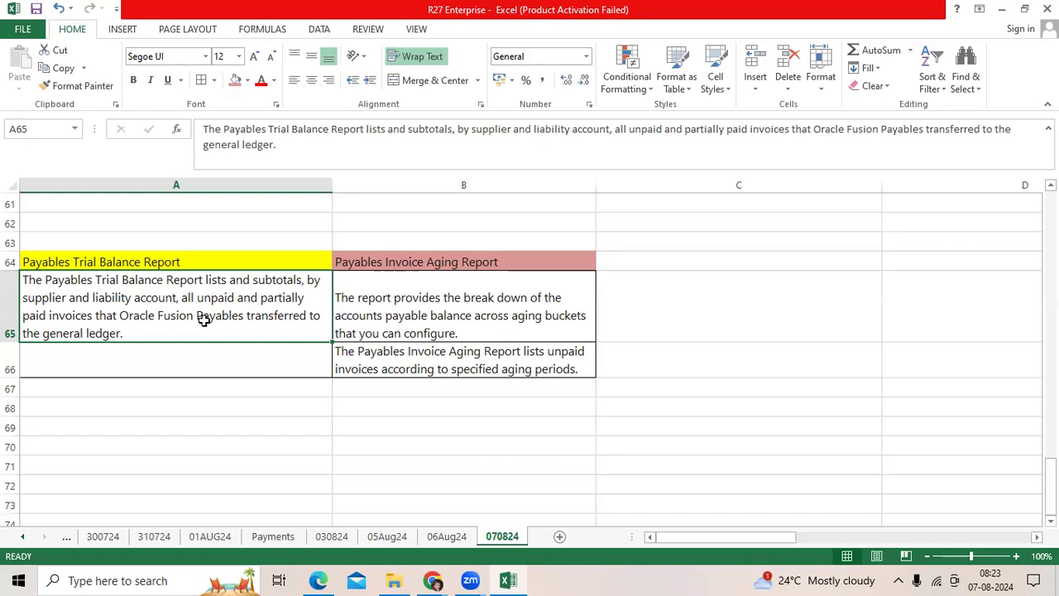
{"action": "mouse_move", "coordinate": [450, 315]}
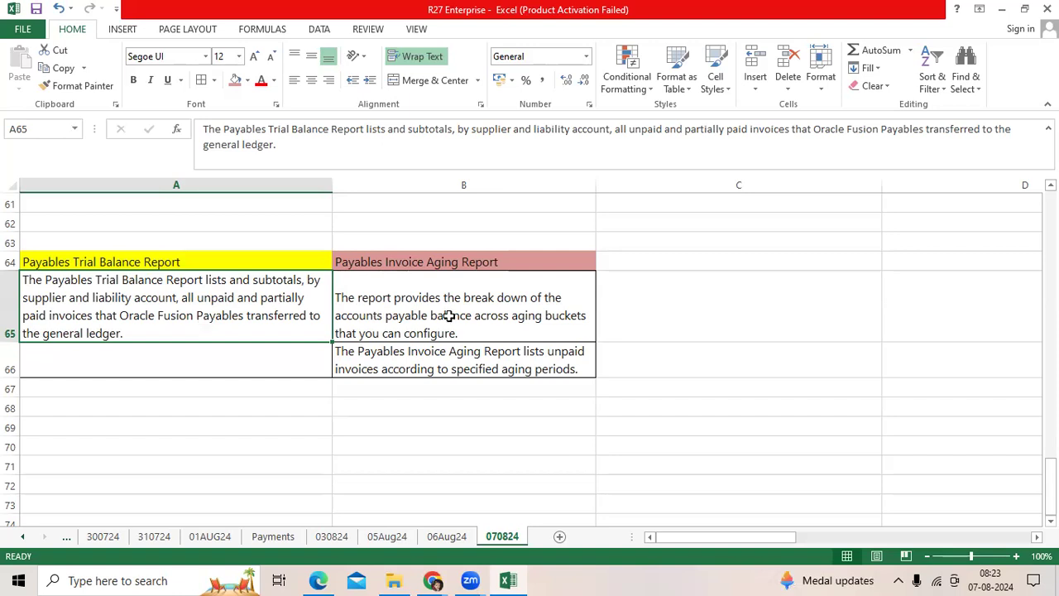
{"action": "left_click", "coordinate": [463, 315]}
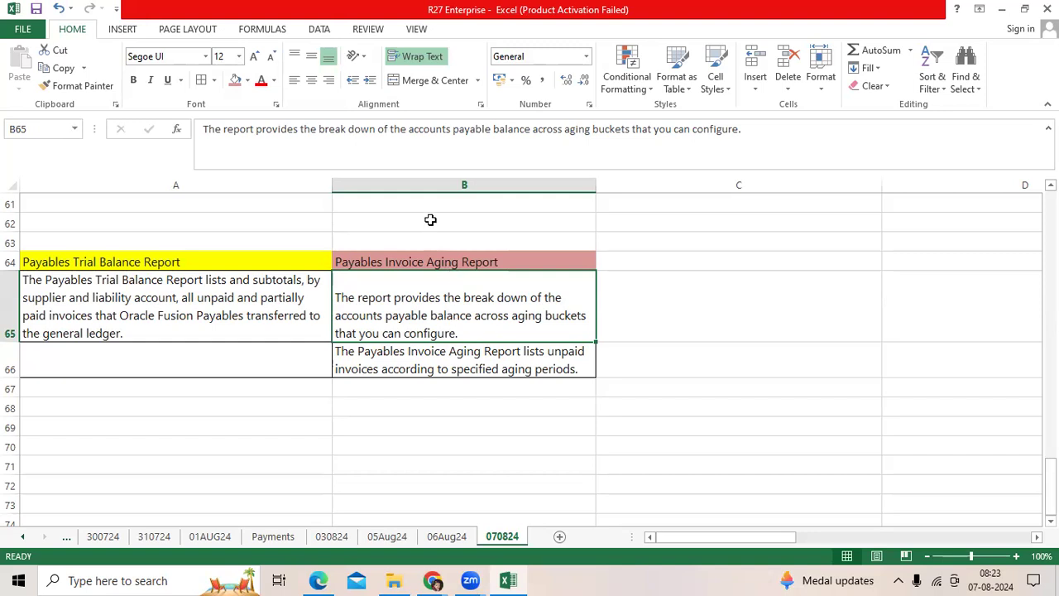
{"action": "mouse_move", "coordinate": [172, 266]}
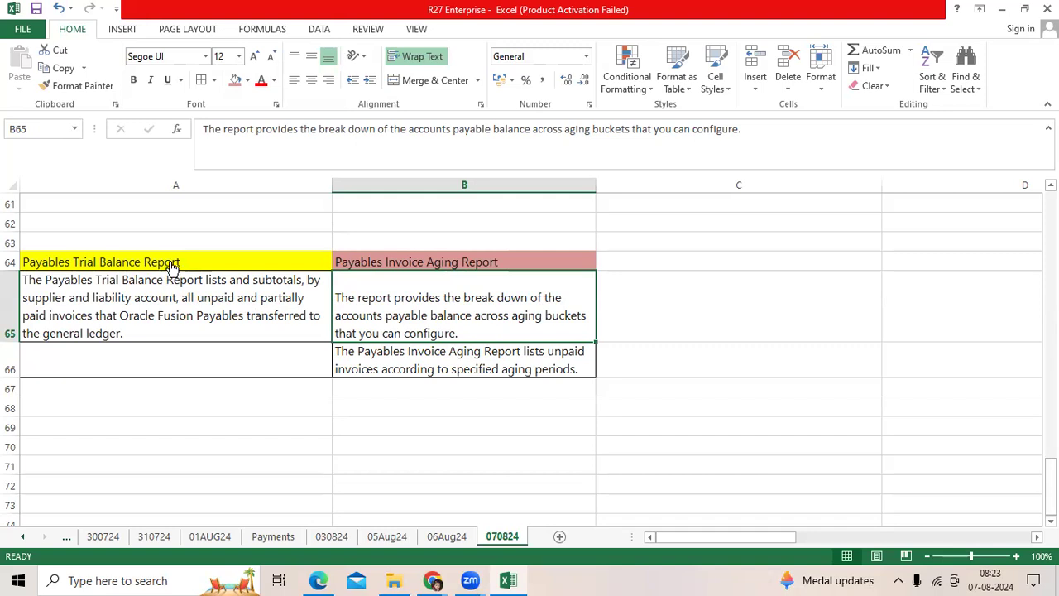
{"action": "left_click", "coordinate": [318, 580]}
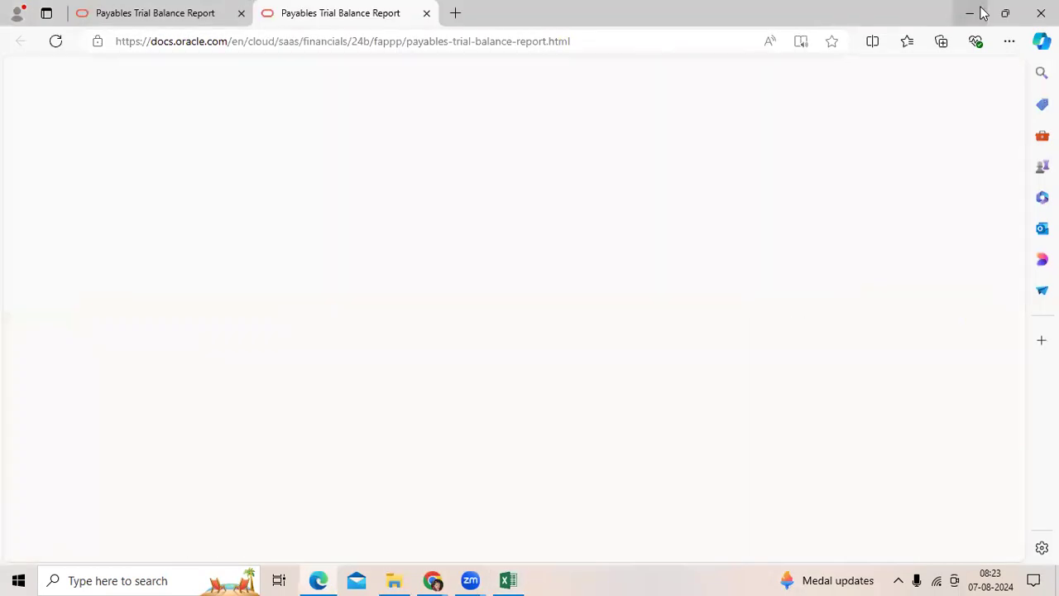
{"action": "left_click", "coordinate": [507, 580]}
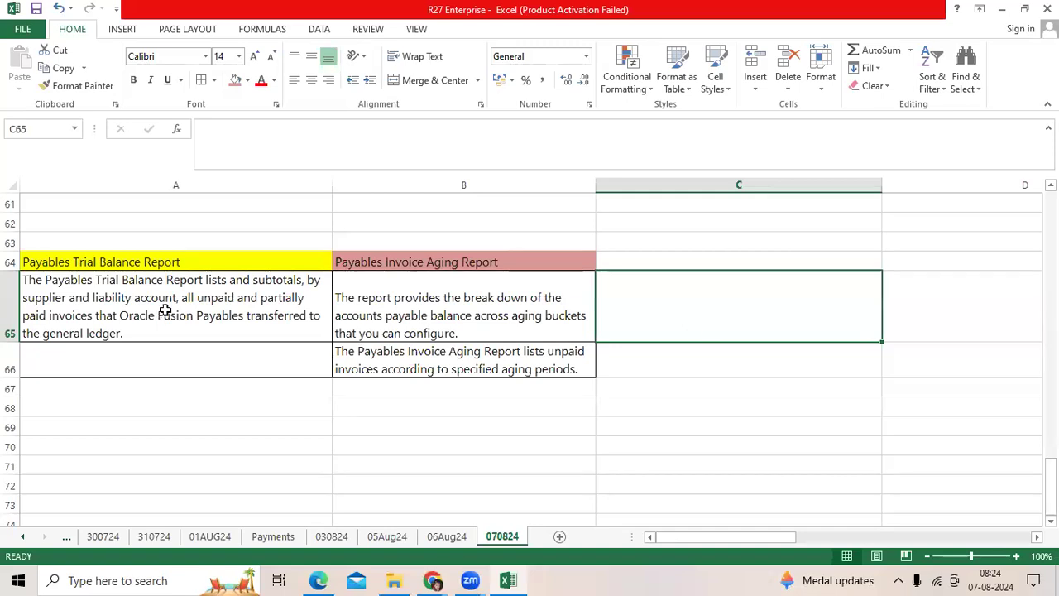
{"action": "left_click", "coordinate": [176, 306]}
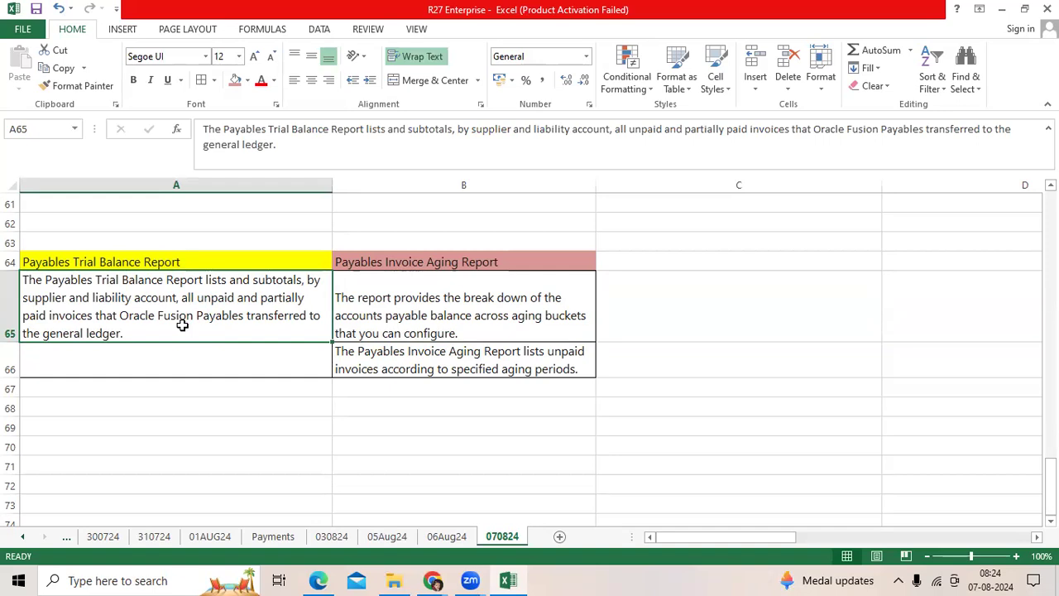
{"action": "mouse_move", "coordinate": [370, 317]}
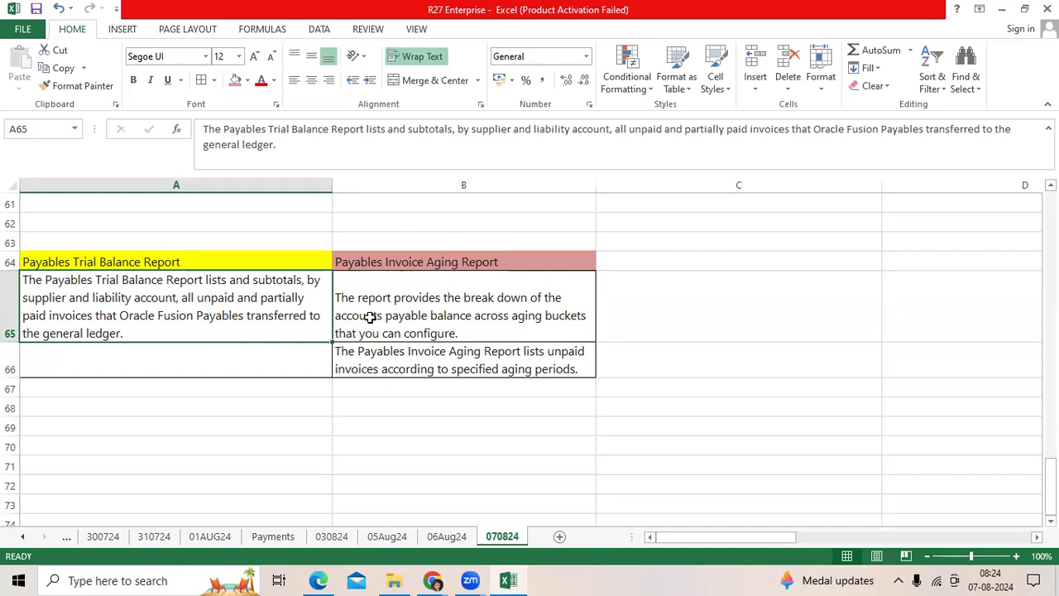
{"action": "left_click", "coordinate": [464, 315]}
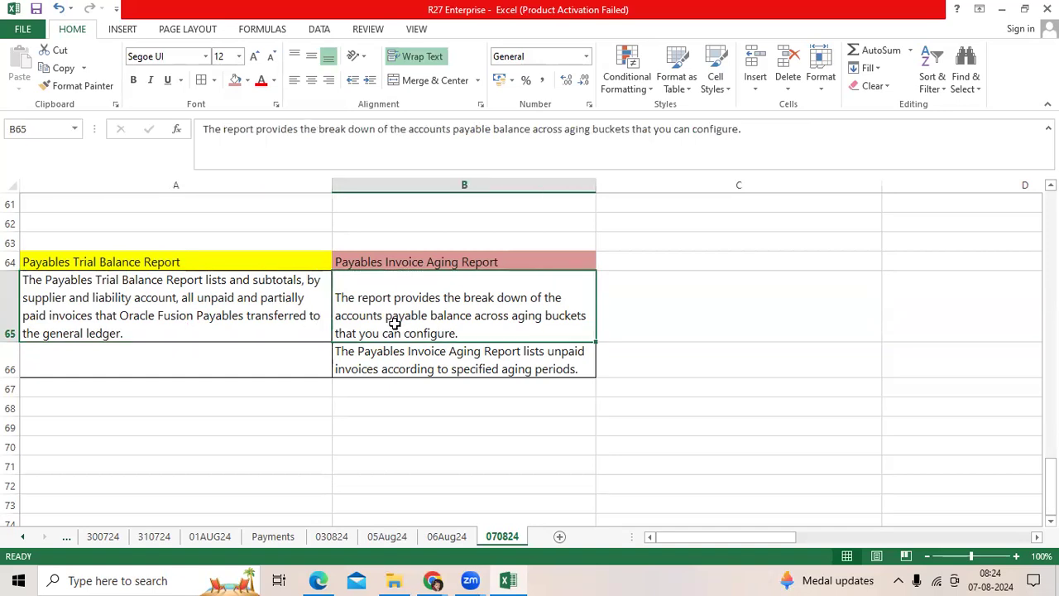